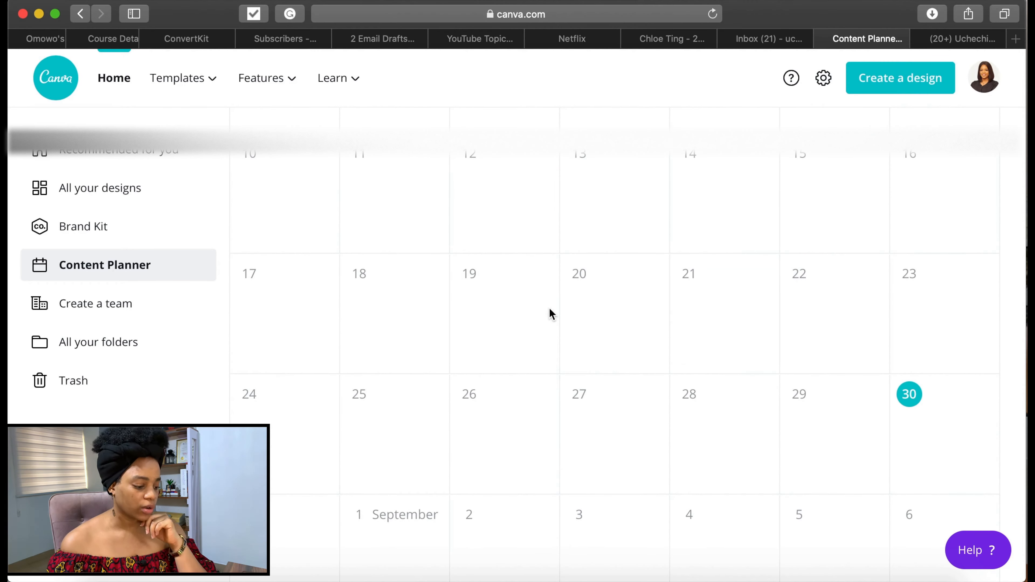
- Add a post on Sunday 30 August from the Content Planner calendar
scroll(down, 3)
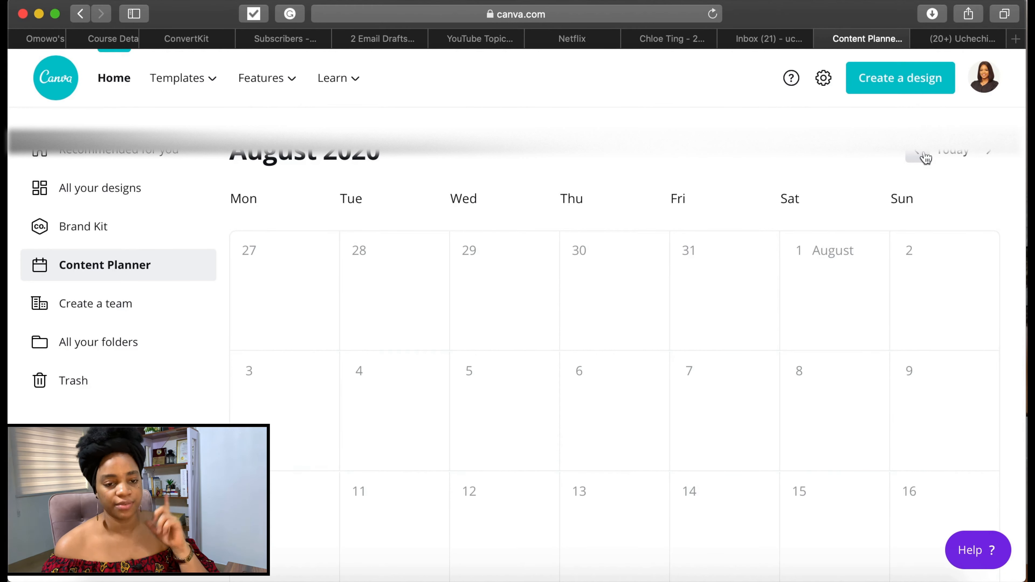
scroll(down, 3)
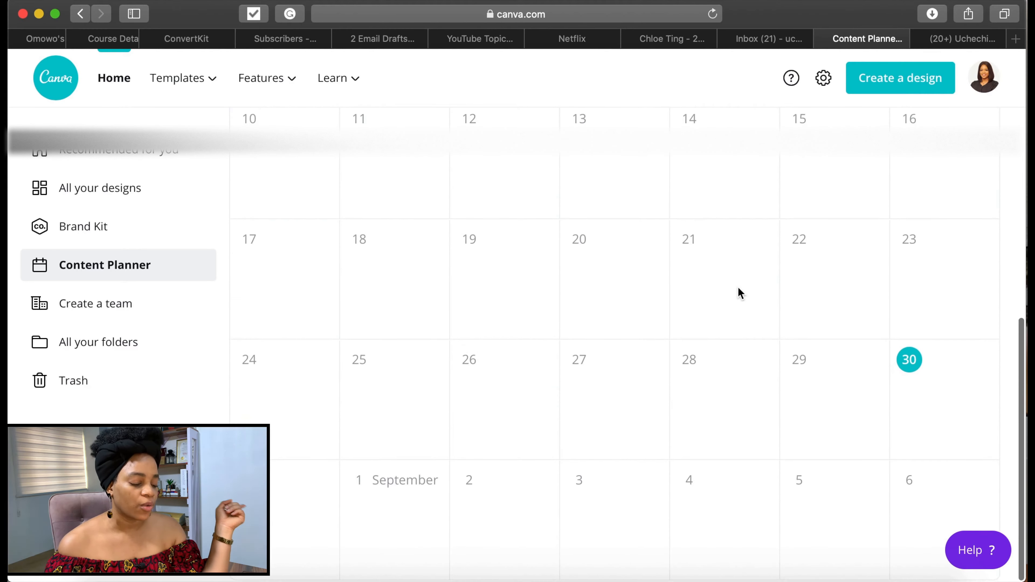
mouse_move(946, 391)
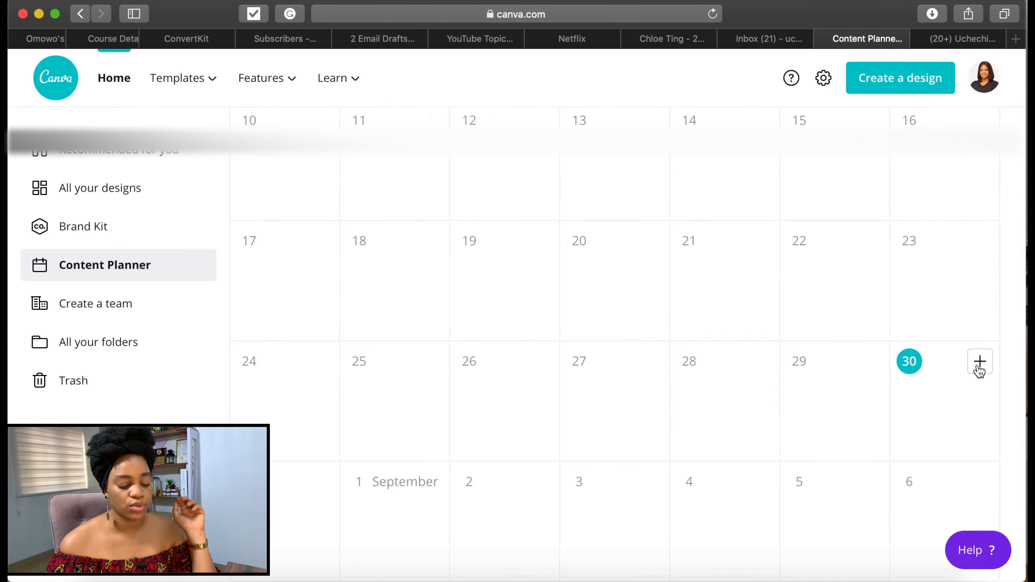
click(981, 362)
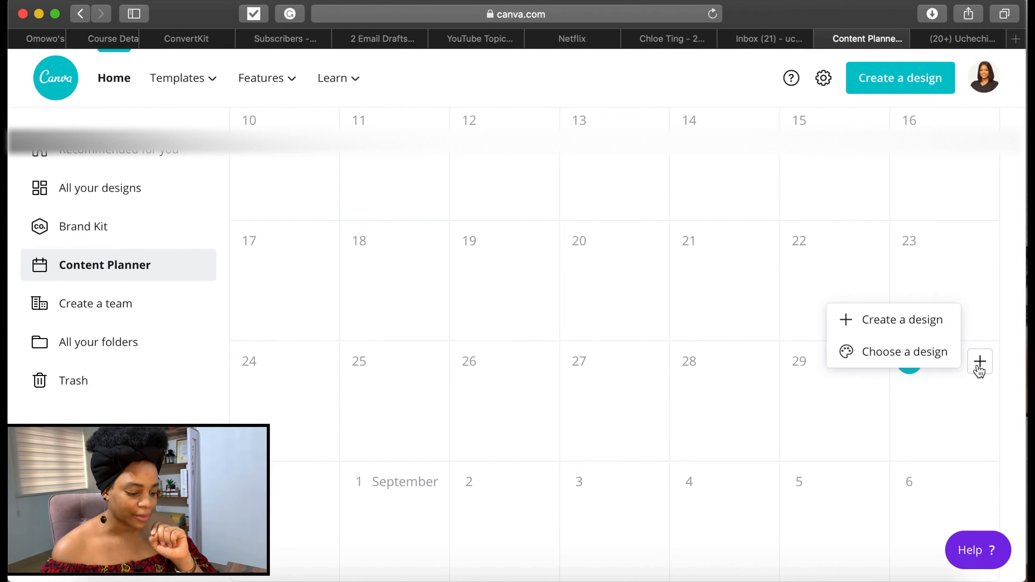
- Choose the existing 'Link in bio for full video' design with all three pages included
click(905, 352)
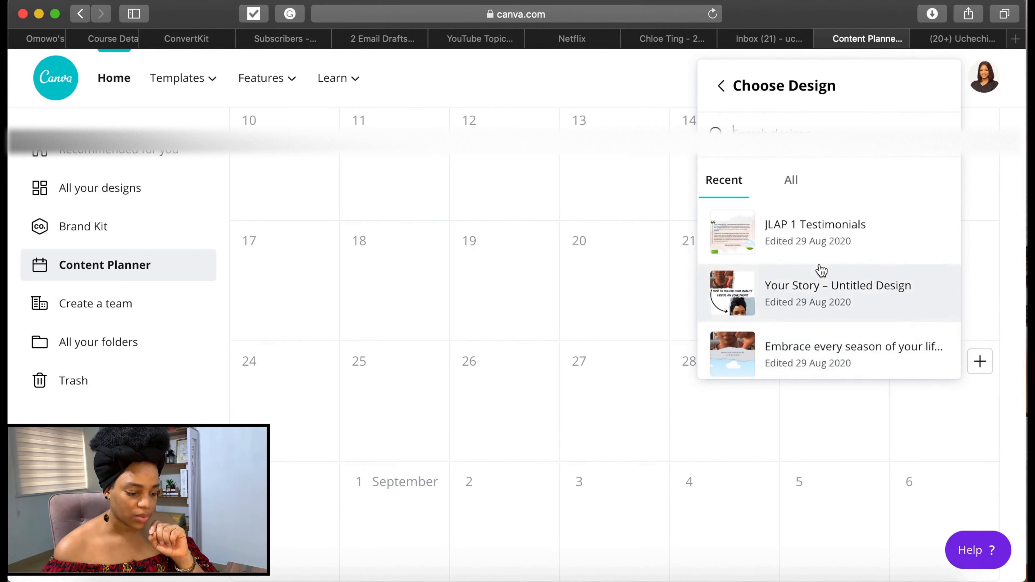
click(838, 286)
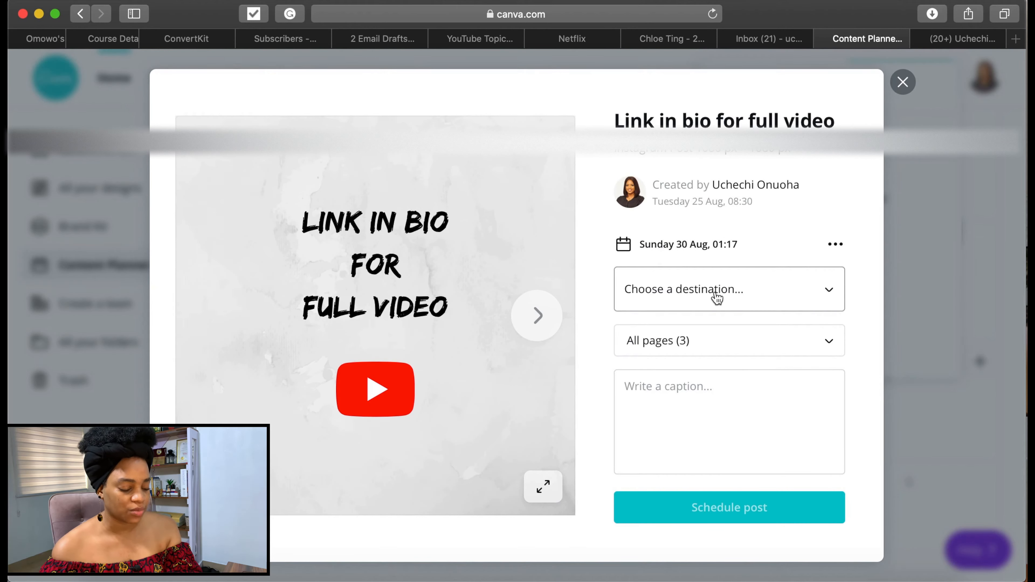
mouse_move(699, 340)
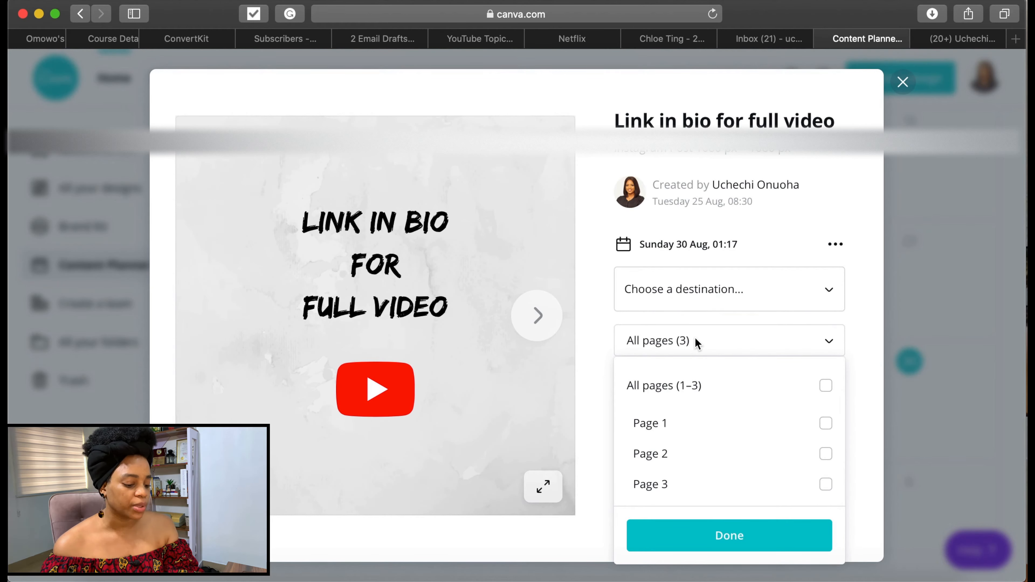
mouse_move(675, 432)
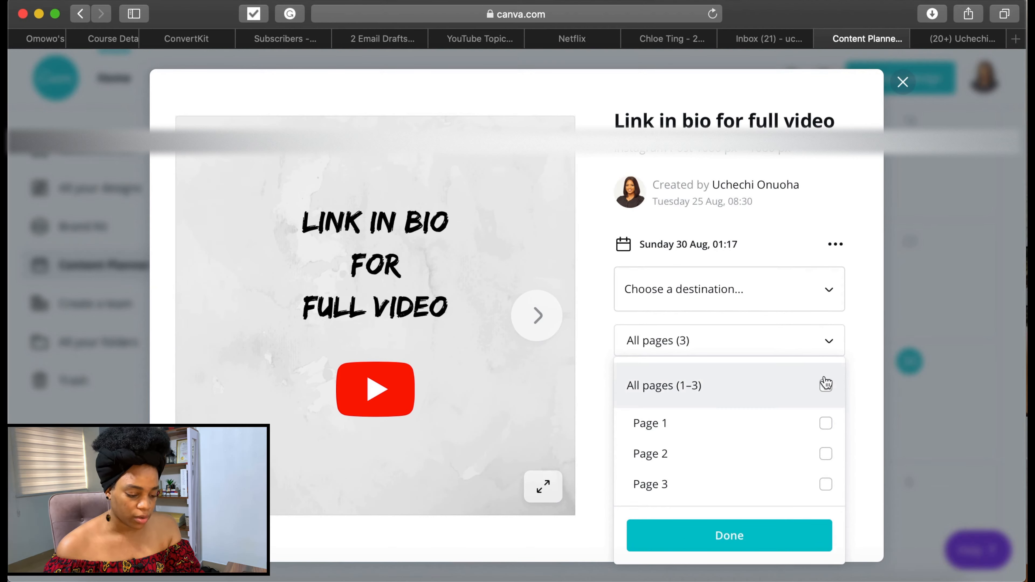
click(827, 381)
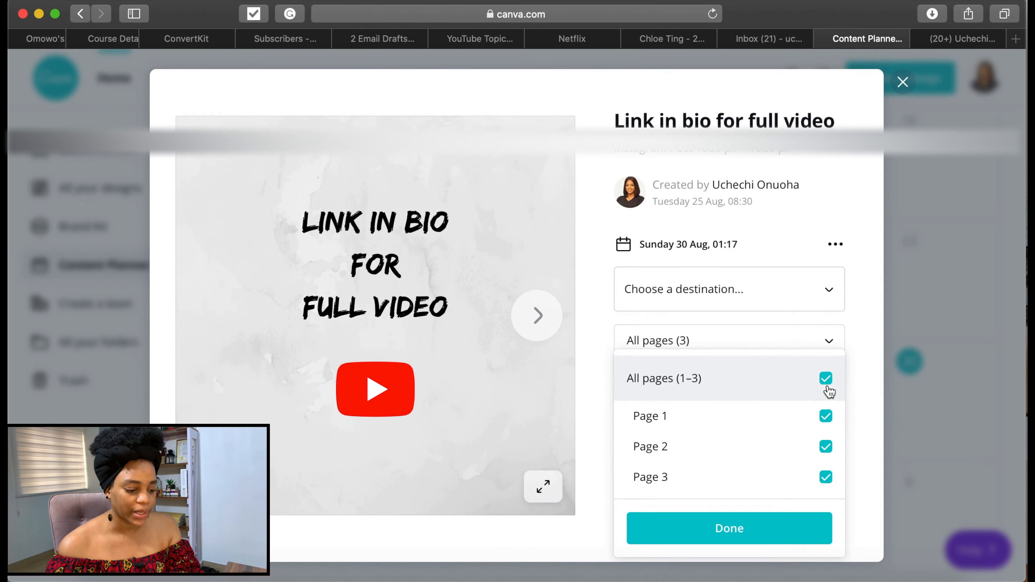
click(730, 528)
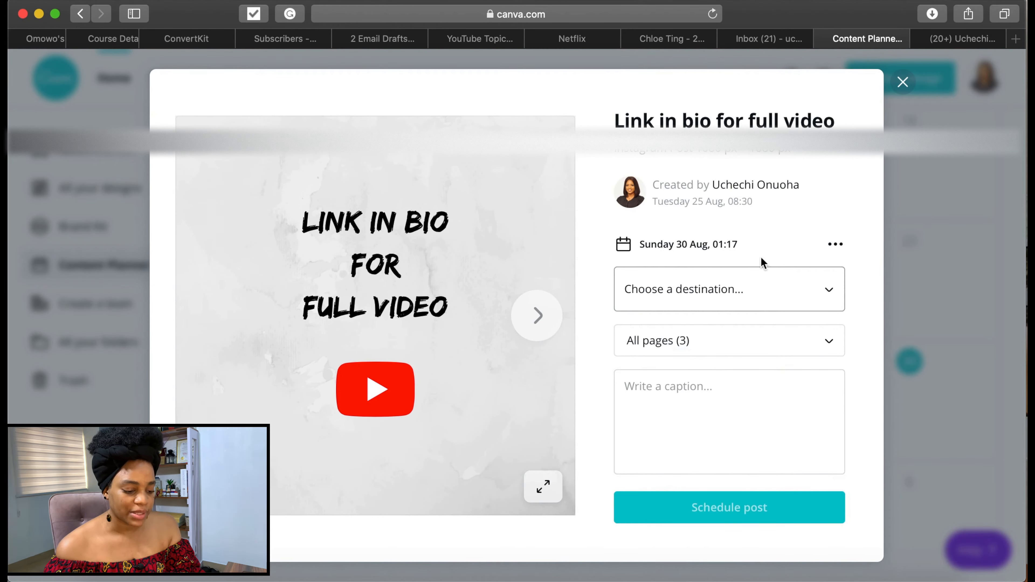
click(835, 244)
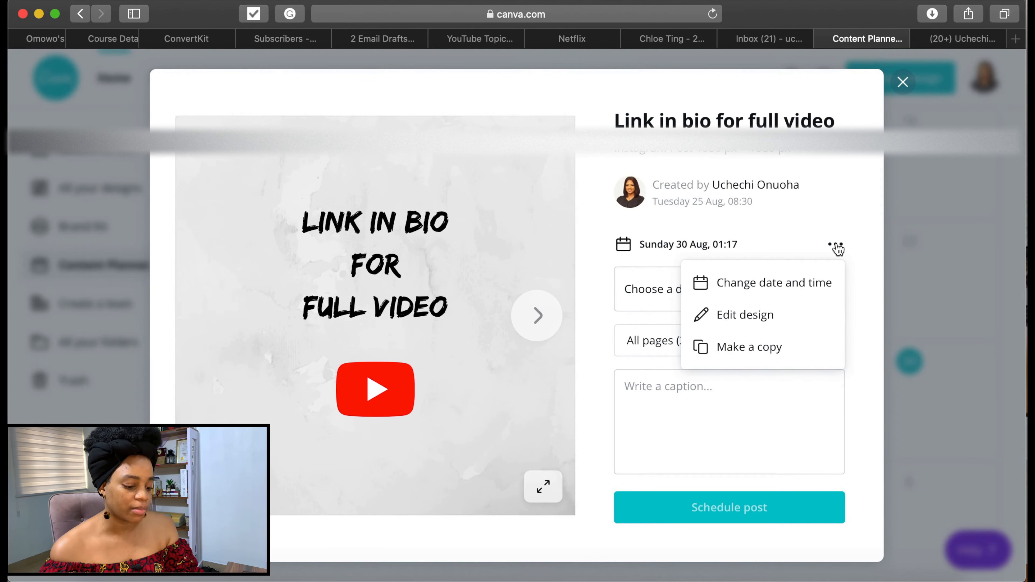
mouse_move(758, 308)
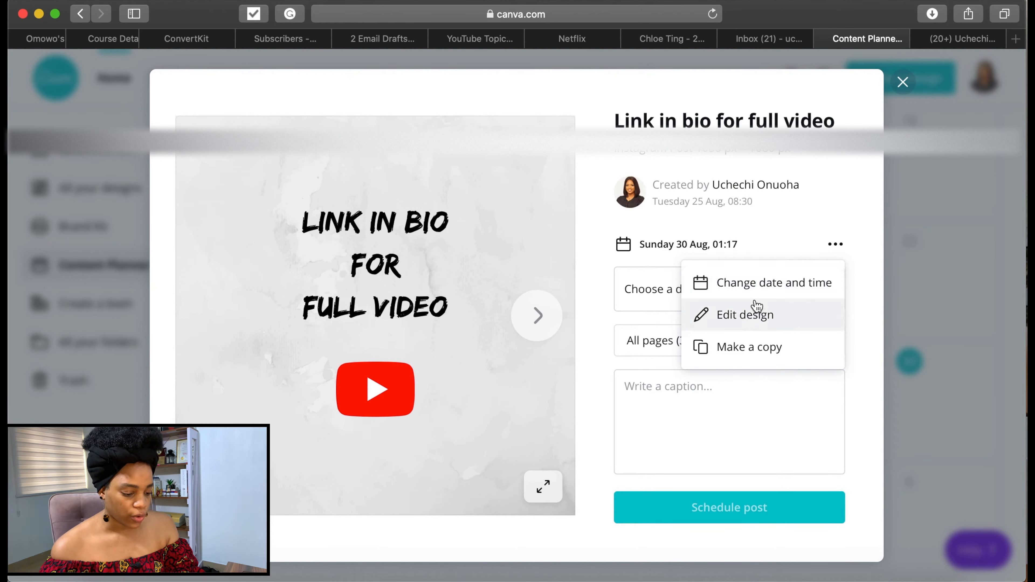
- Change the posting time to 12:21 PM on Sunday 30 August
click(775, 282)
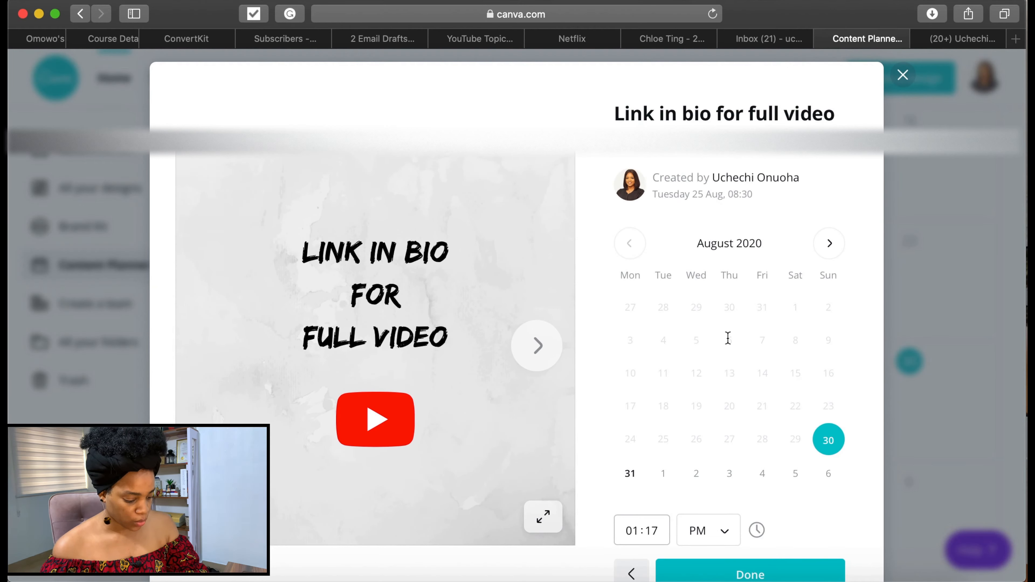
click(633, 530)
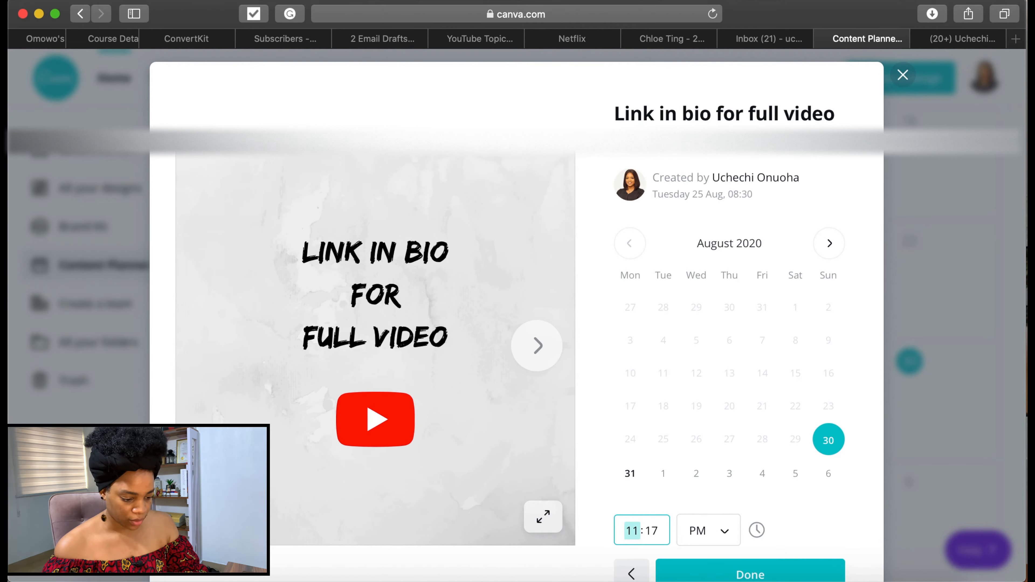
text(12)
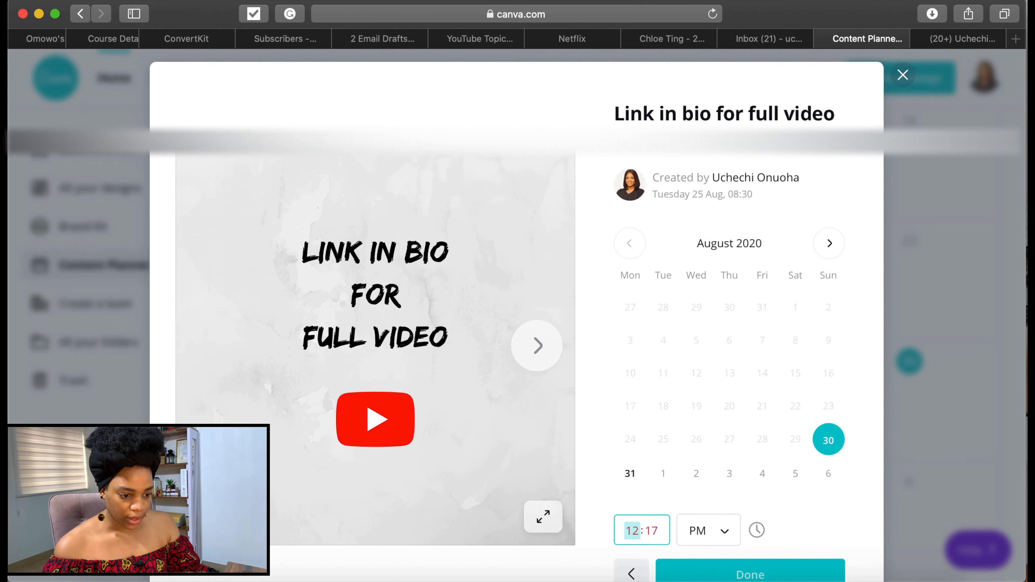
click(651, 530)
text(9)
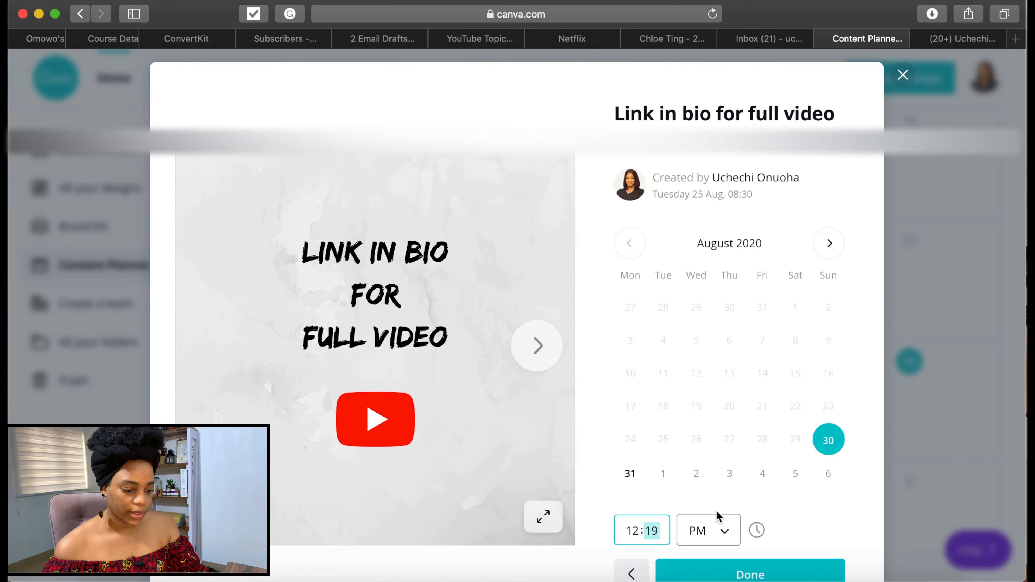
click(751, 578)
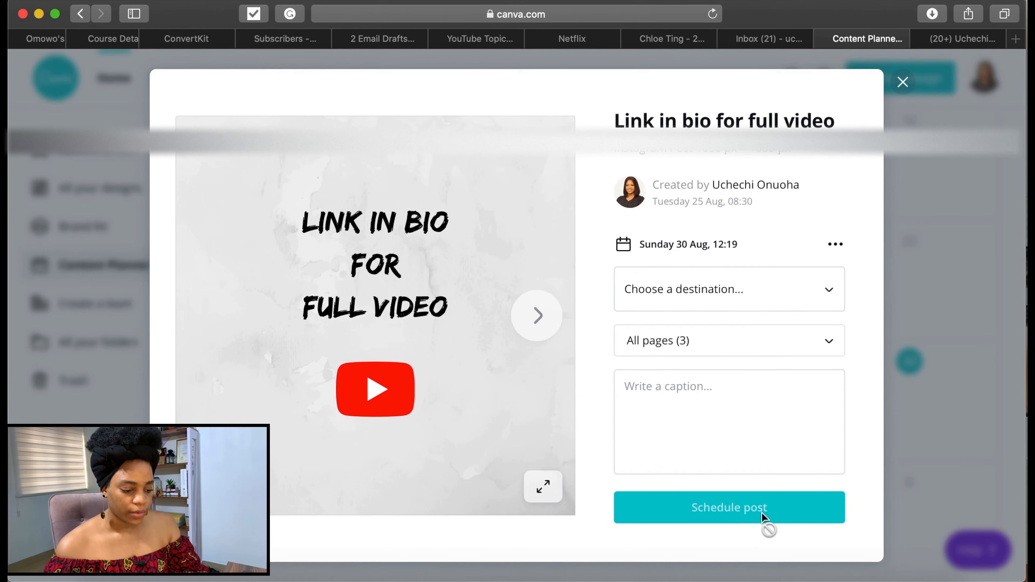
mouse_move(835, 249)
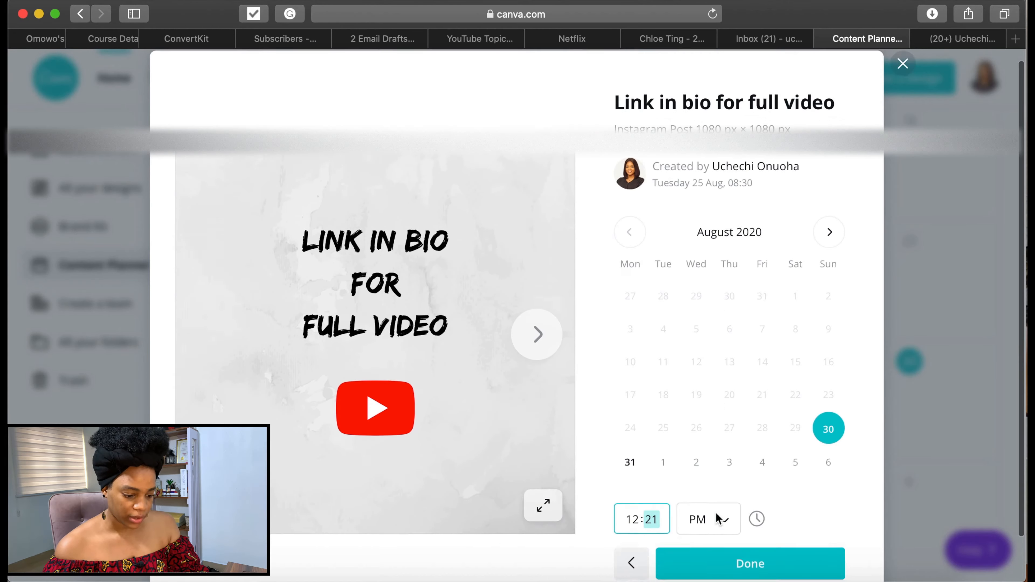
click(751, 563)
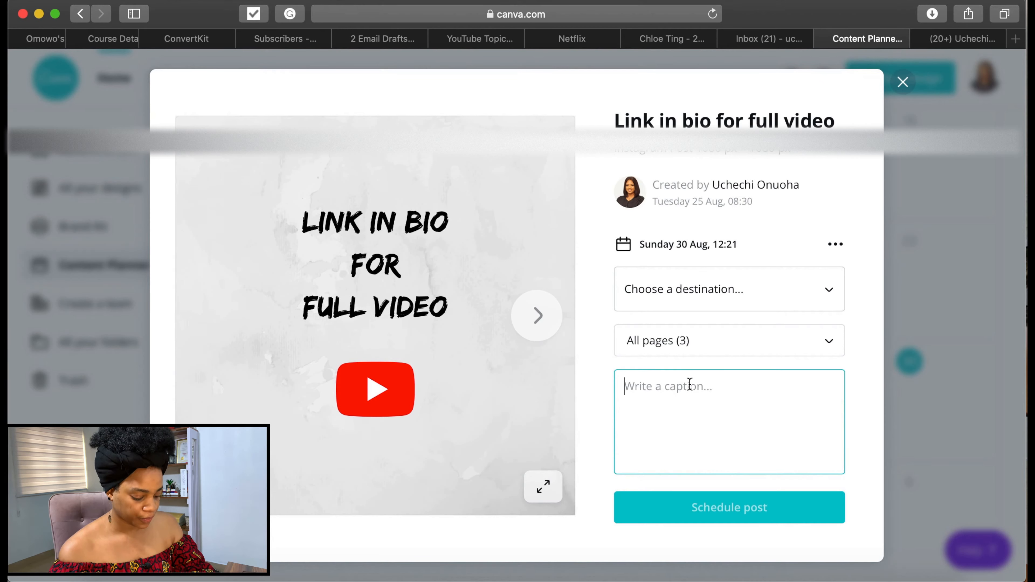
- Write the caption 'Hey guys. Check out this post!'
text(Hey guys.)
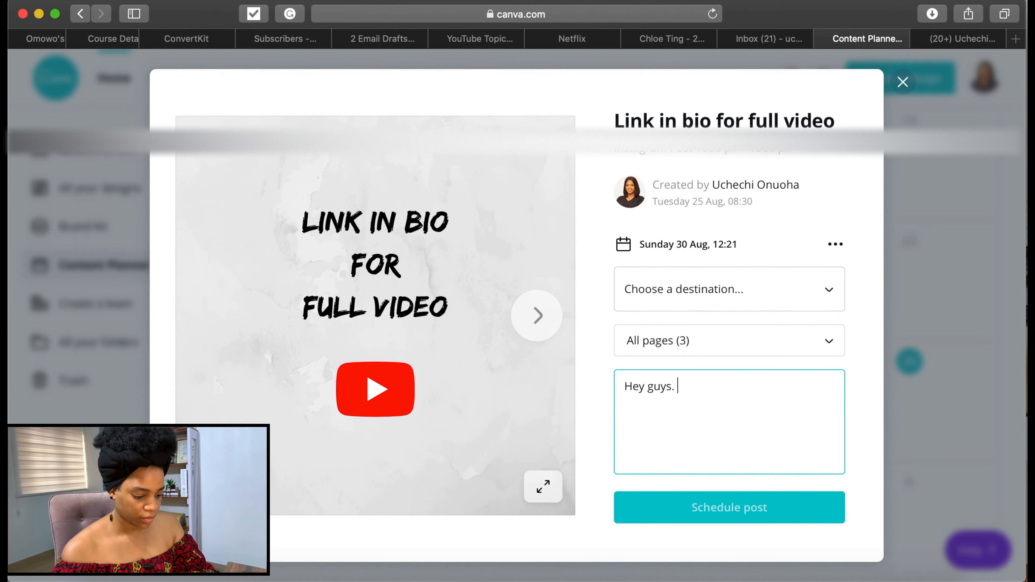
text(Check out this post!)
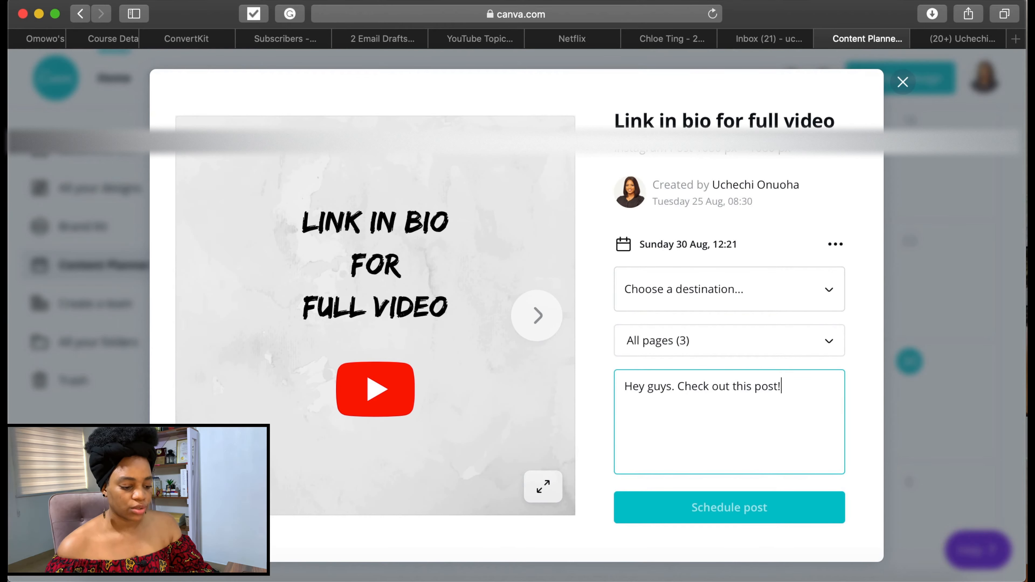
click(729, 290)
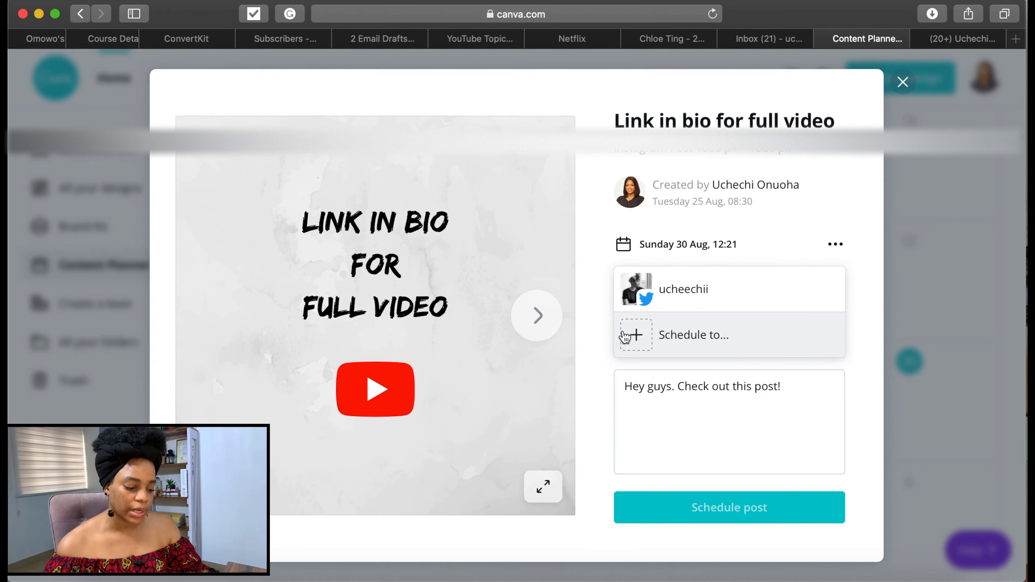
- Choose Facebook Page as the scheduling destination
click(694, 335)
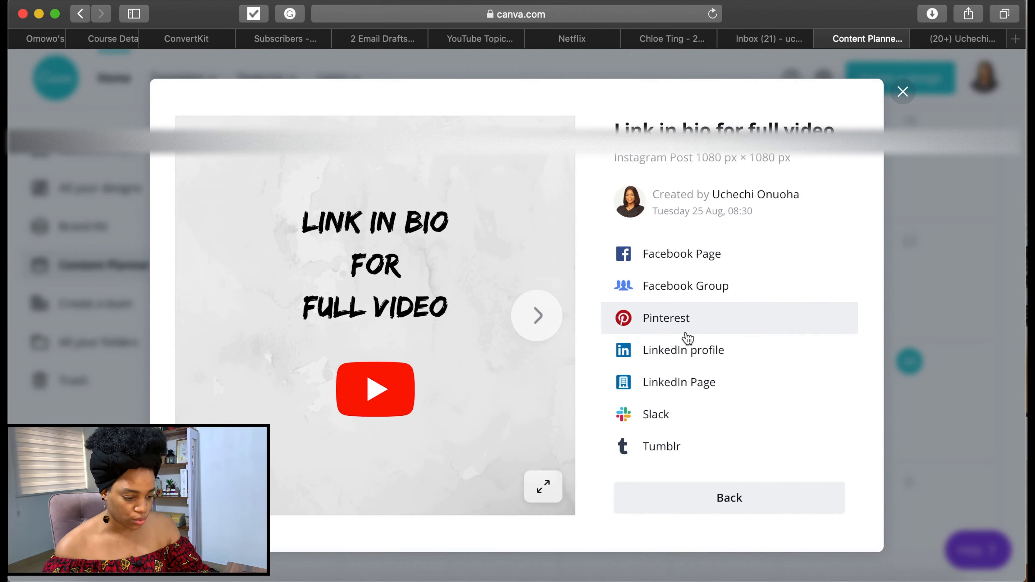
mouse_move(710, 284)
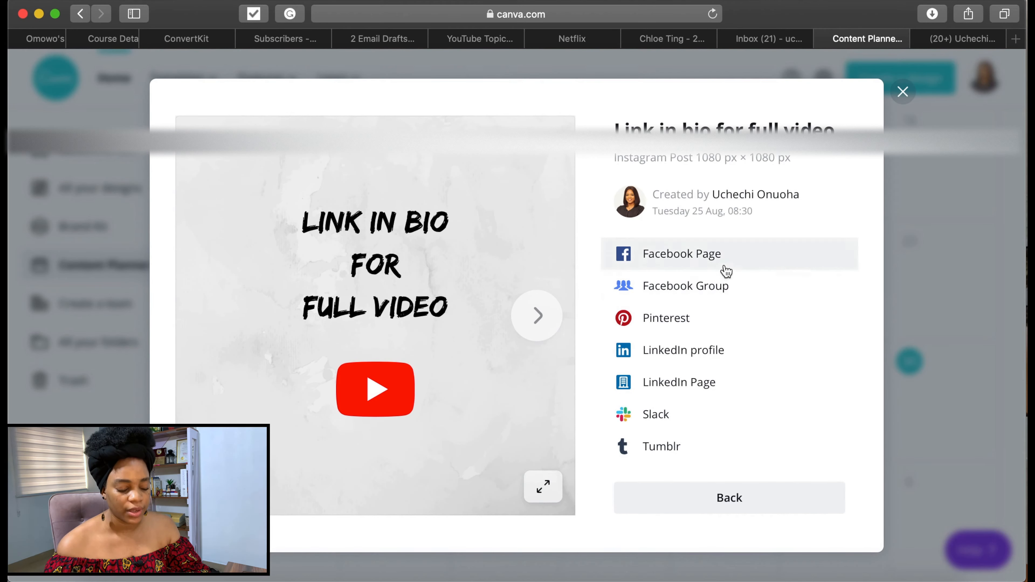
mouse_move(732, 280)
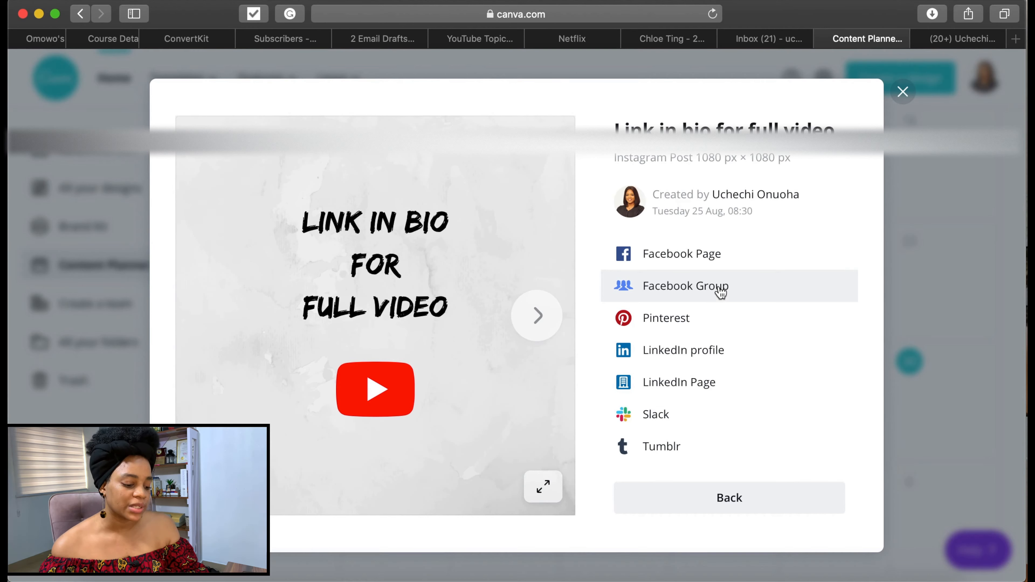
click(685, 285)
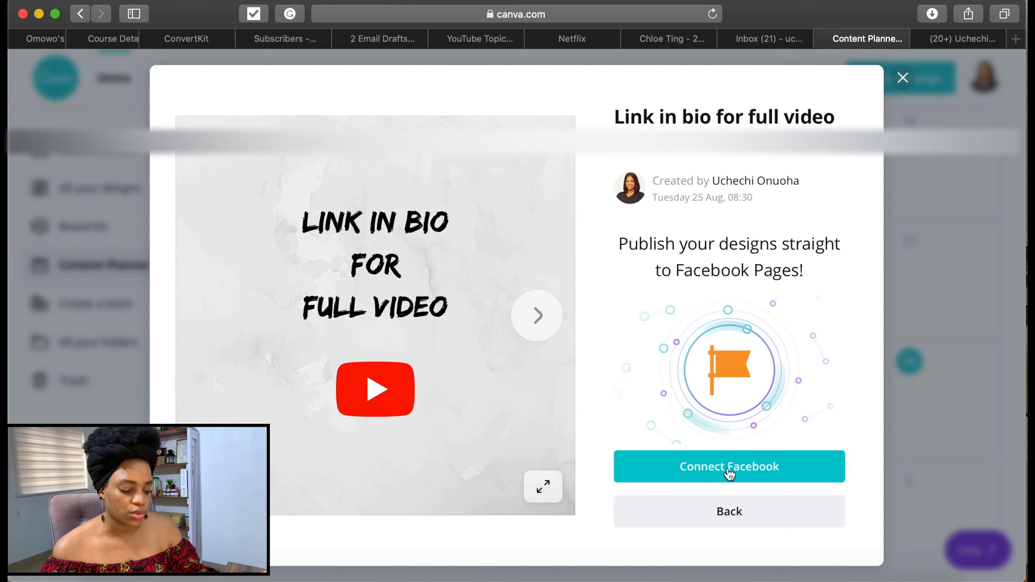
- Connect the Facebook account and its Uchechi Onuoha Page to Canva
click(729, 466)
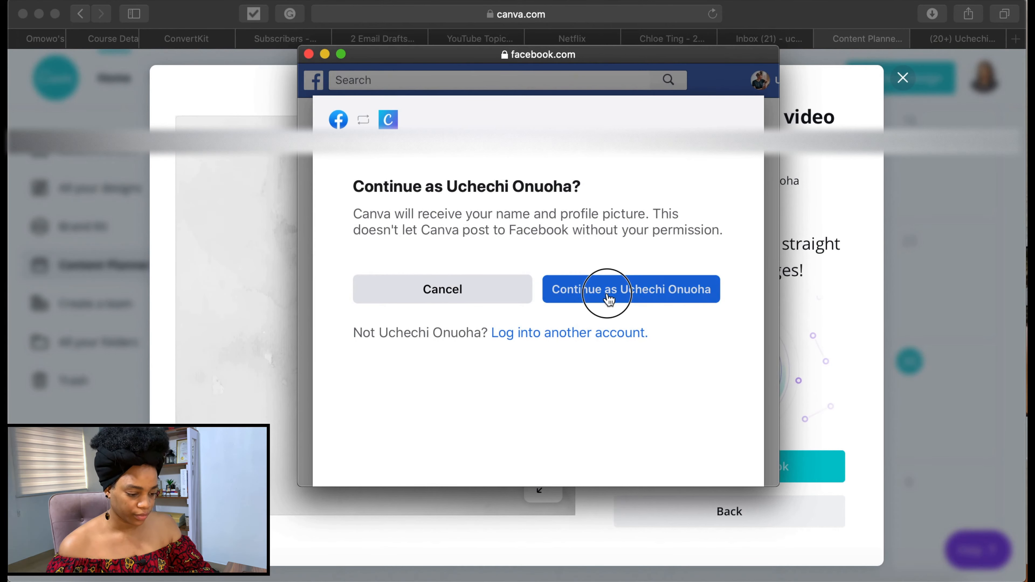
click(609, 297)
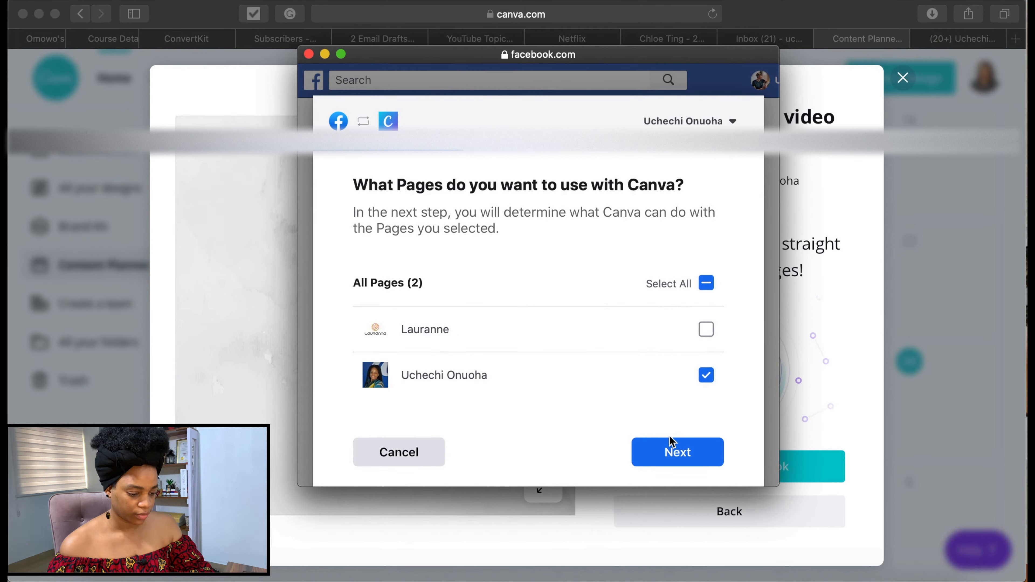
click(677, 452)
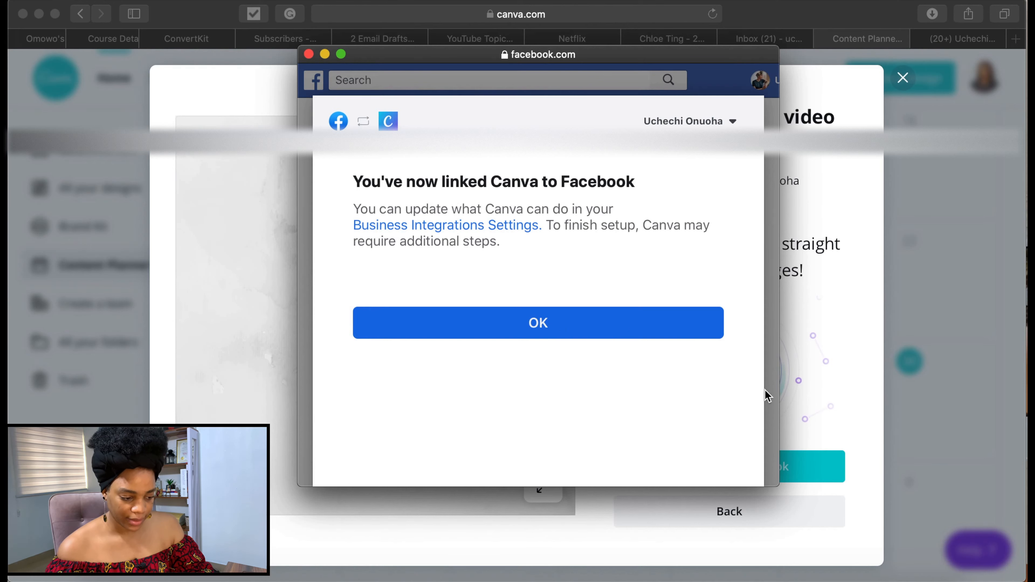
click(538, 330)
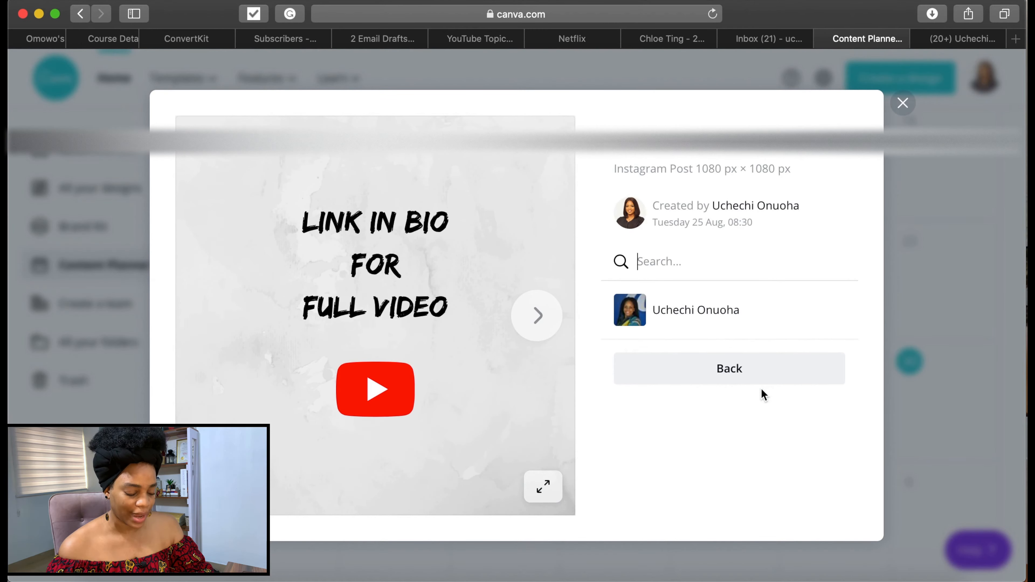
mouse_move(686, 320)
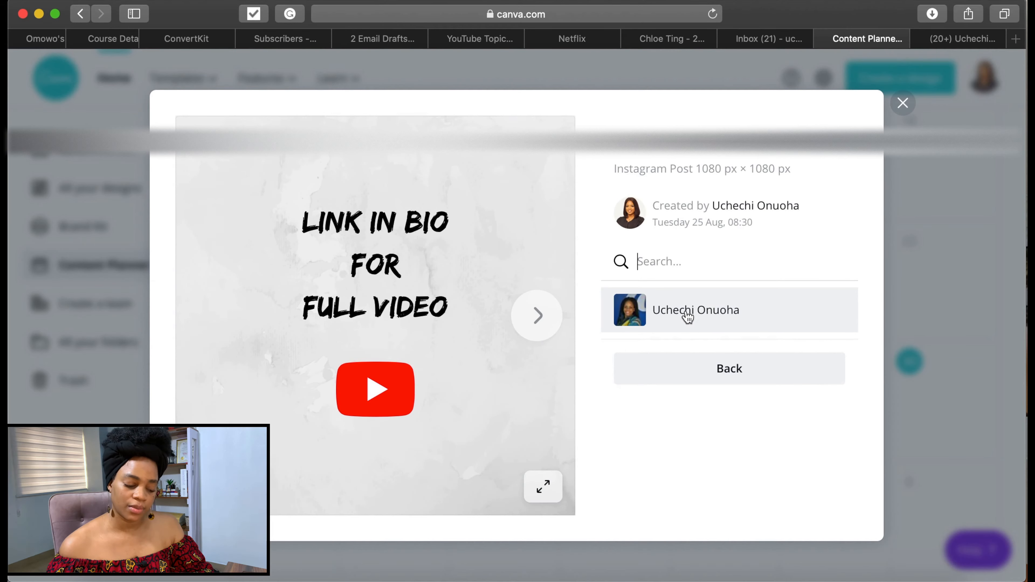
- Schedule the post to the connected Facebook Page for 30 Aug at 12:20, then switch to Facebook
click(690, 316)
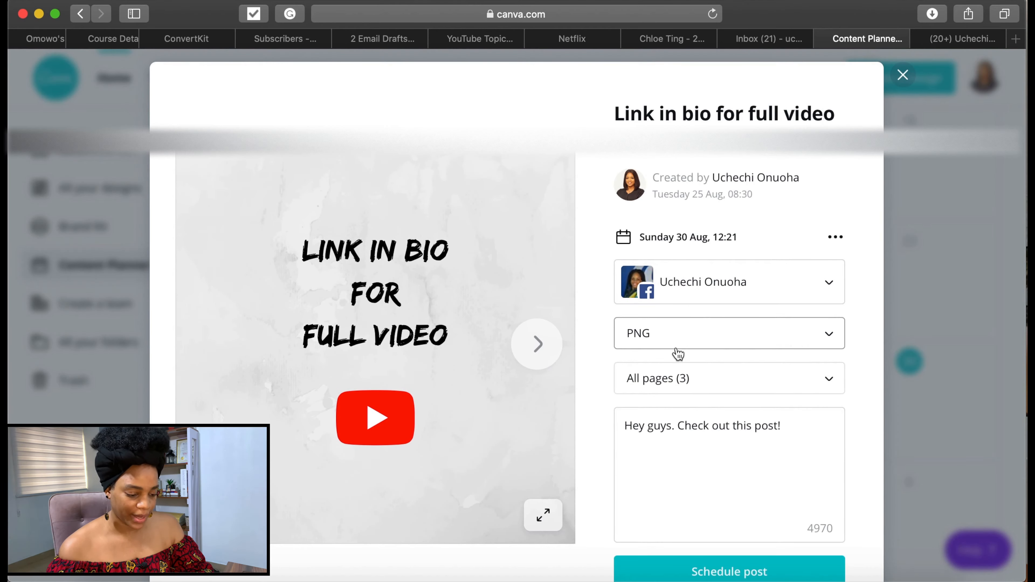
scroll(down, 3)
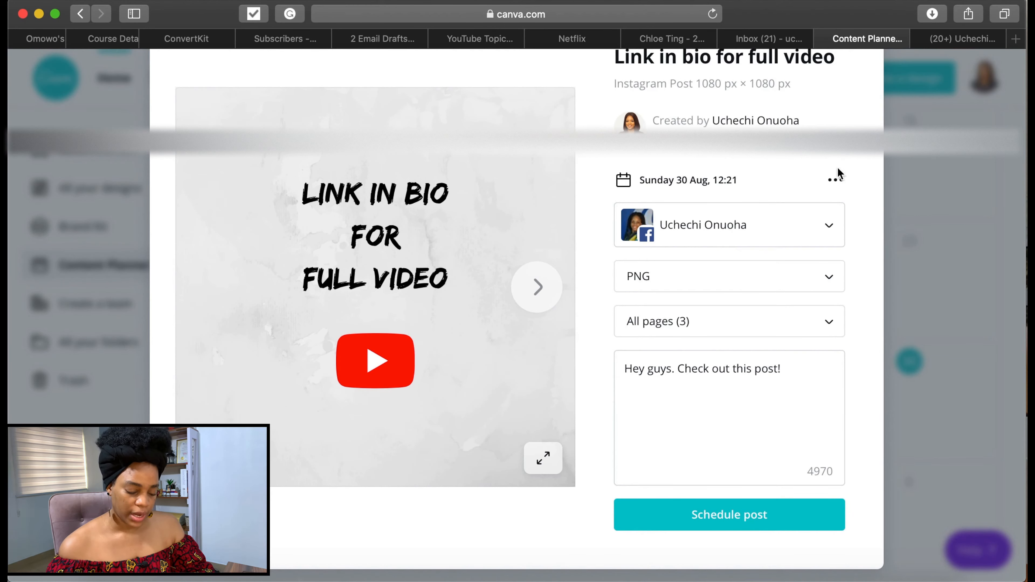
click(688, 180)
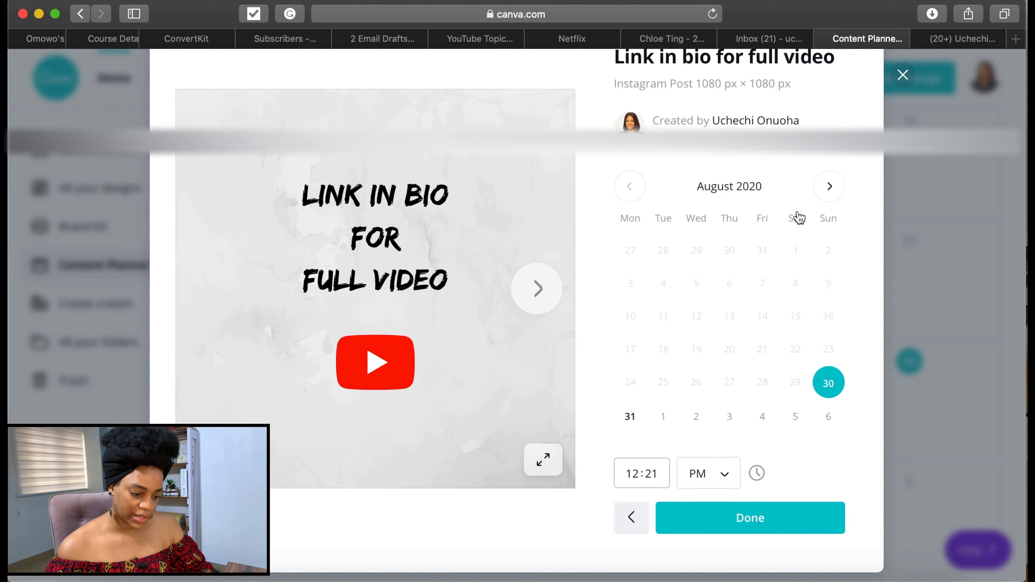
click(652, 474)
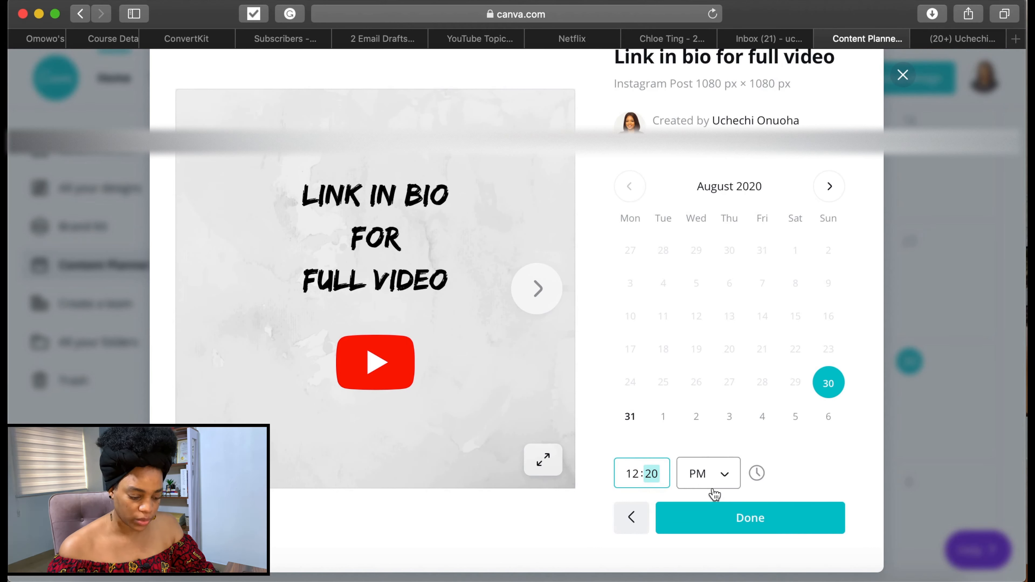
click(750, 519)
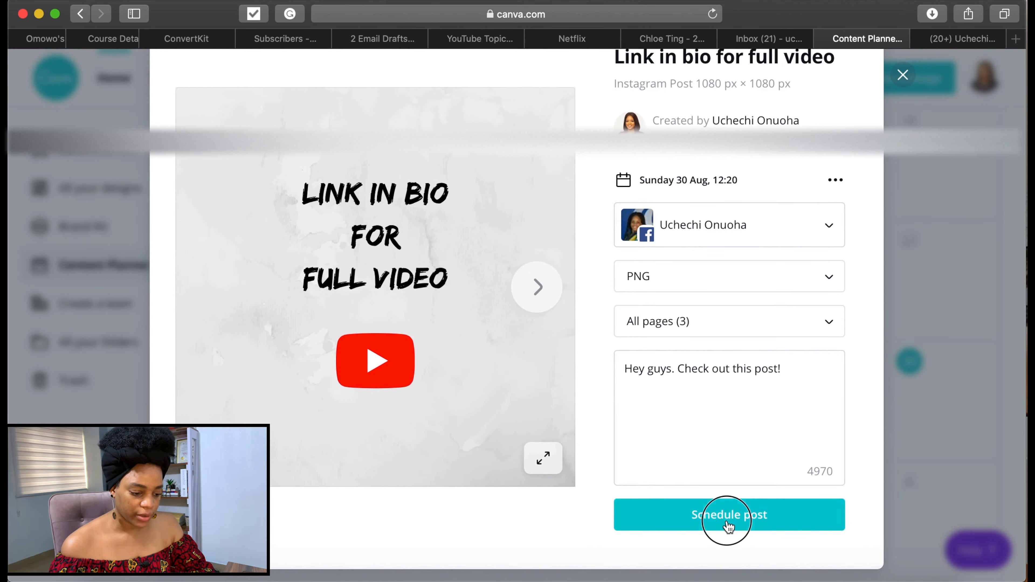
click(729, 521)
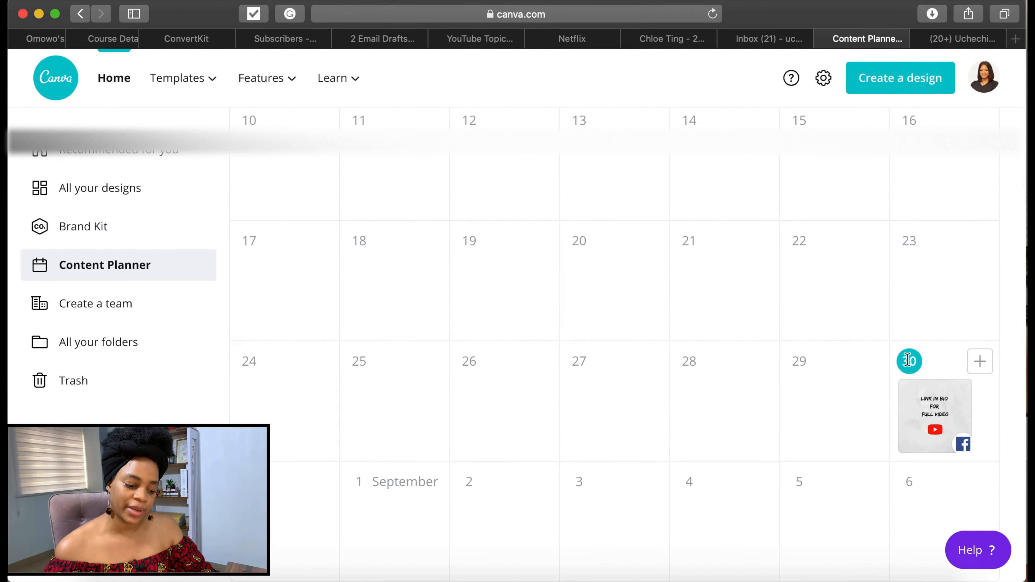
mouse_move(932, 441)
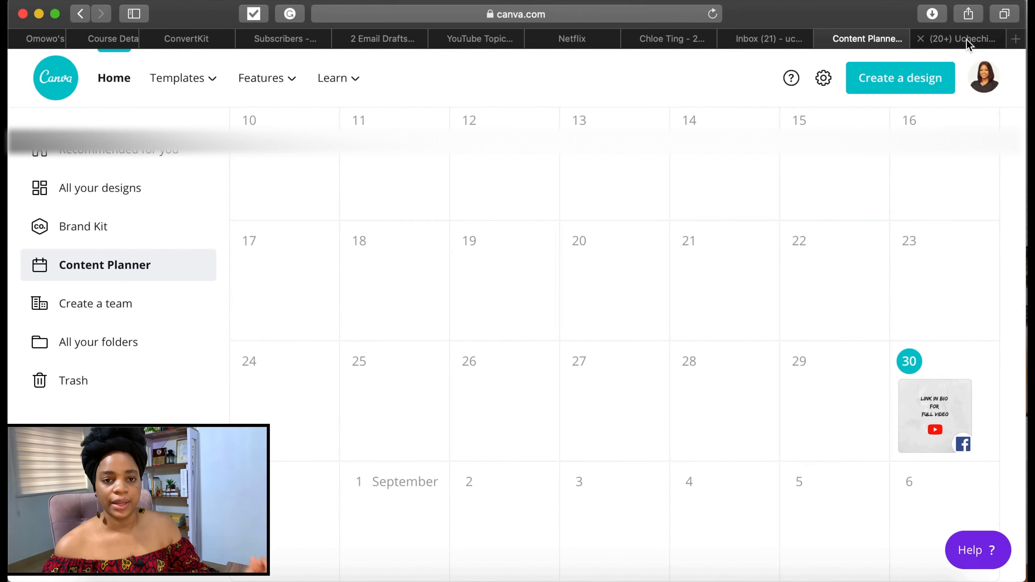
click(964, 39)
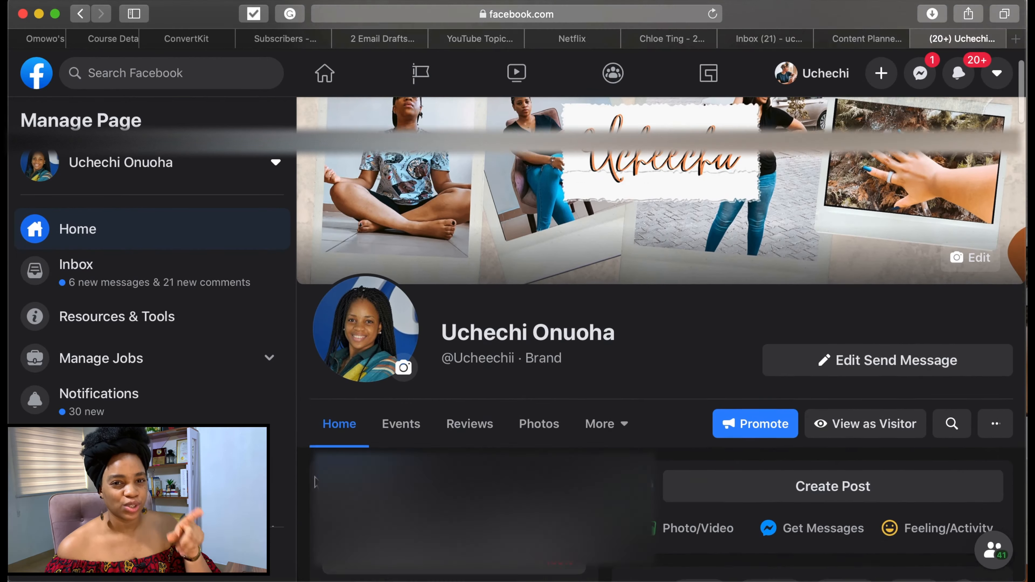
- Review the three-image post on the Facebook Page, then go to Canva's Brand Kit
scroll(down, 3)
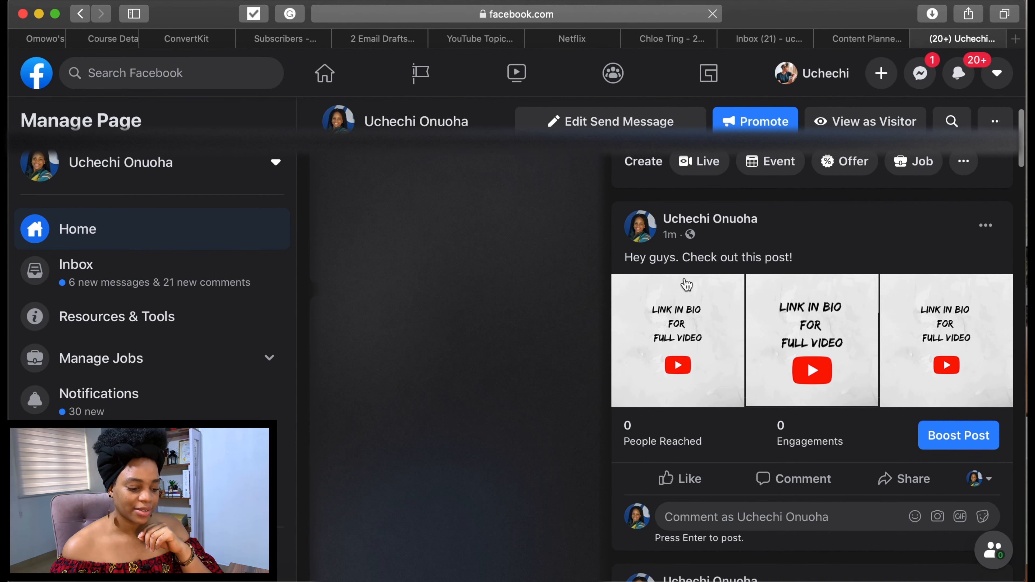
mouse_move(895, 369)
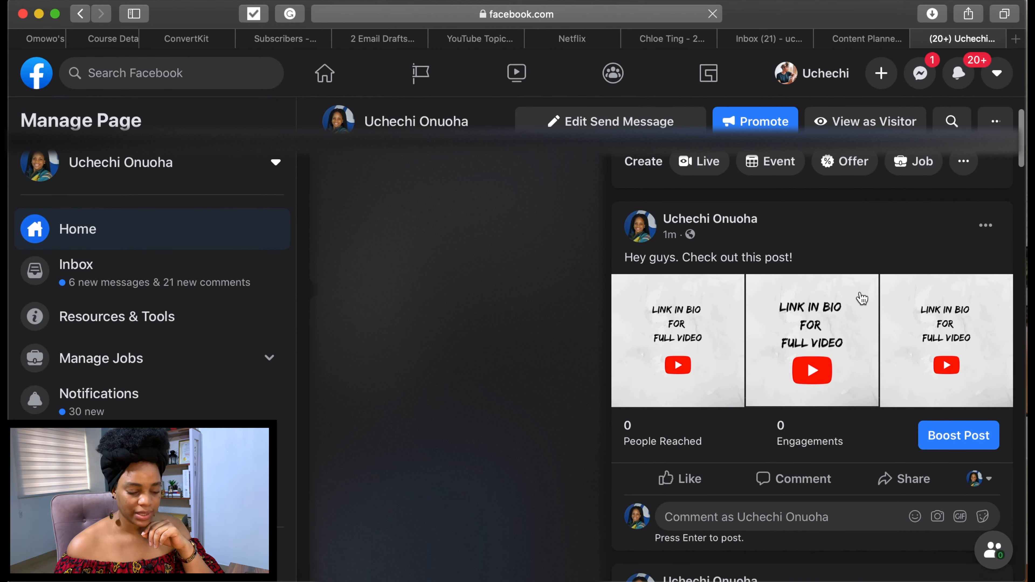
click(872, 35)
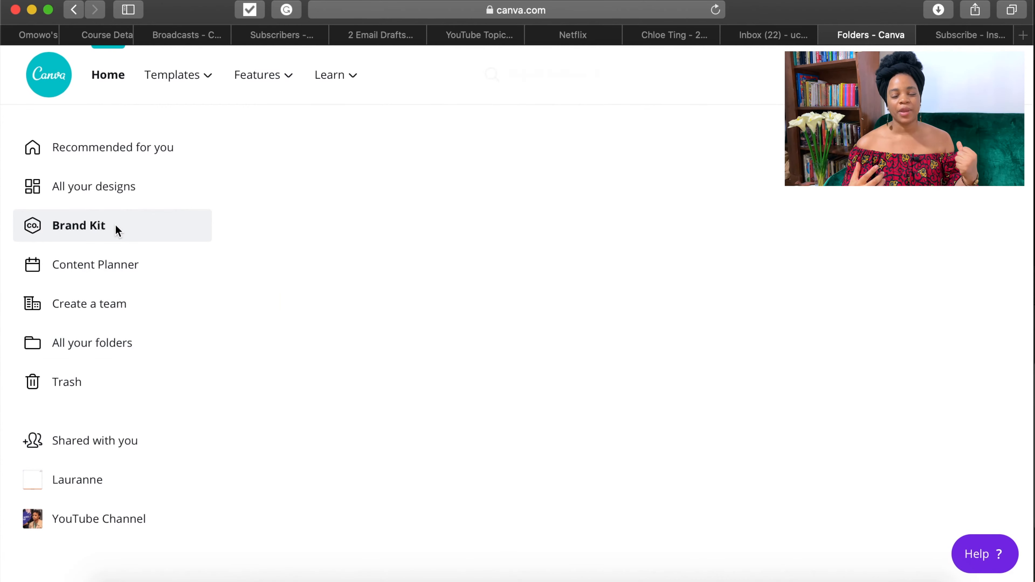
click(79, 226)
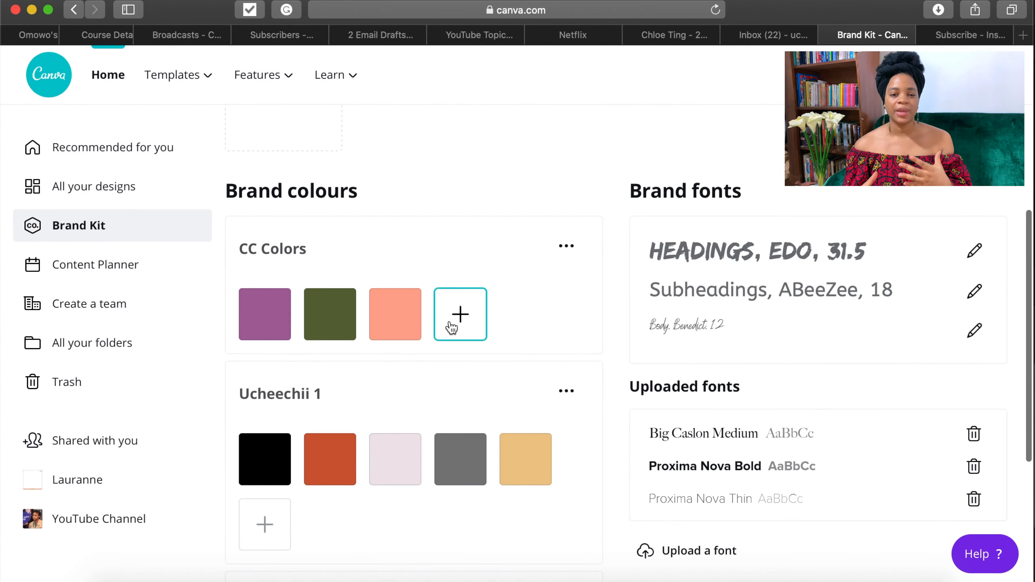